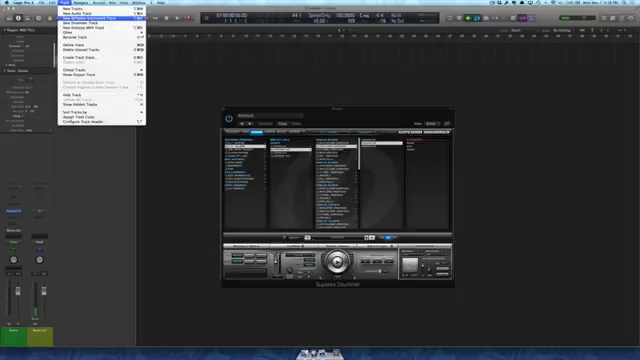
Assign a Superior Drummer drum channel to its own output feeding a matching aux channel.
{"action": "left_click", "coordinate": [100, 17]}
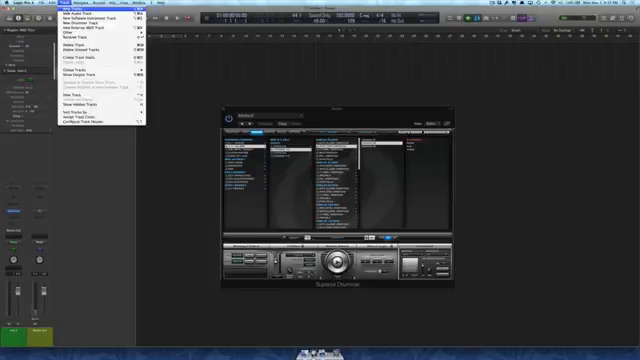
{"action": "left_click", "coordinate": [70, 17]}
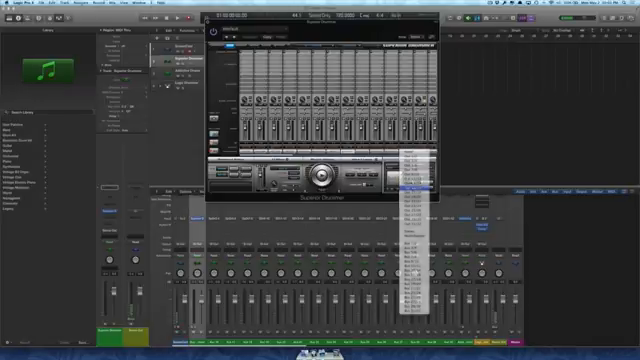
{"action": "left_click", "coordinate": [415, 190]}
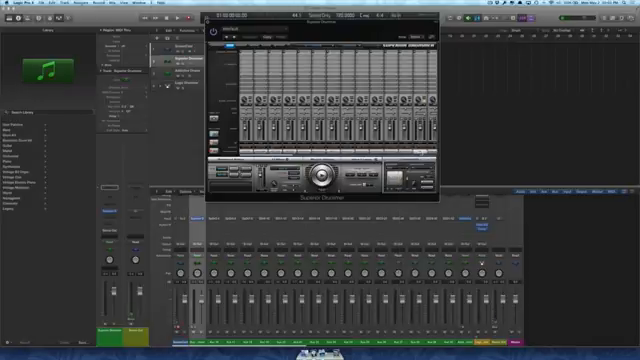